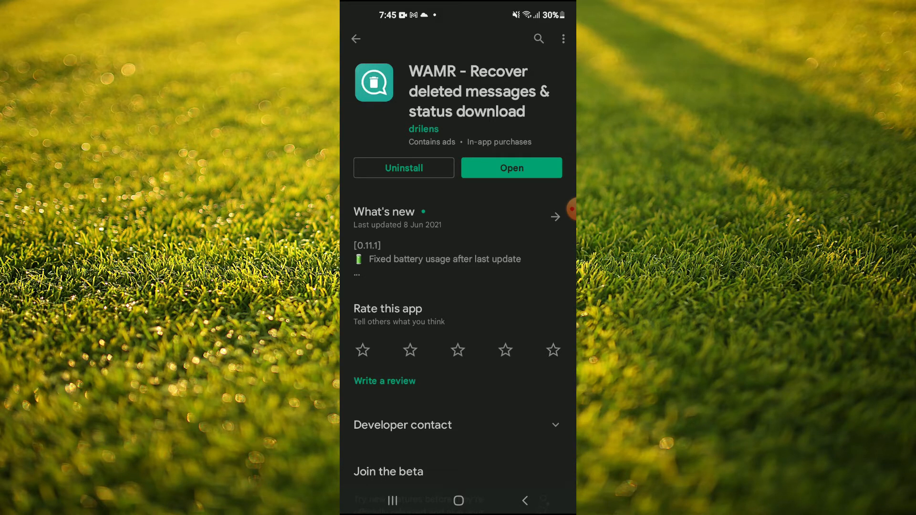
Step: Launch WAMR from its Google Play Store page
left_click(511, 168)
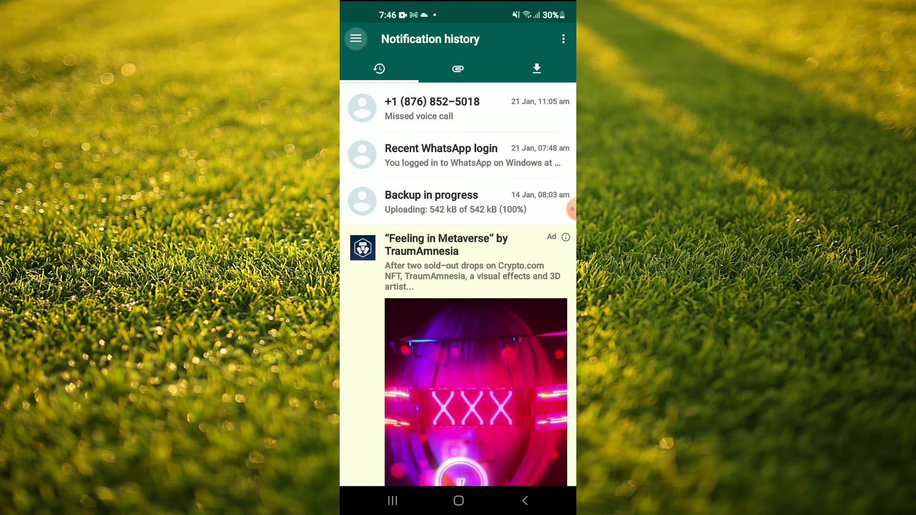
Step: Open the monitored apps list from WAMR's menu, showing WhatsApp checked
left_click(356, 39)
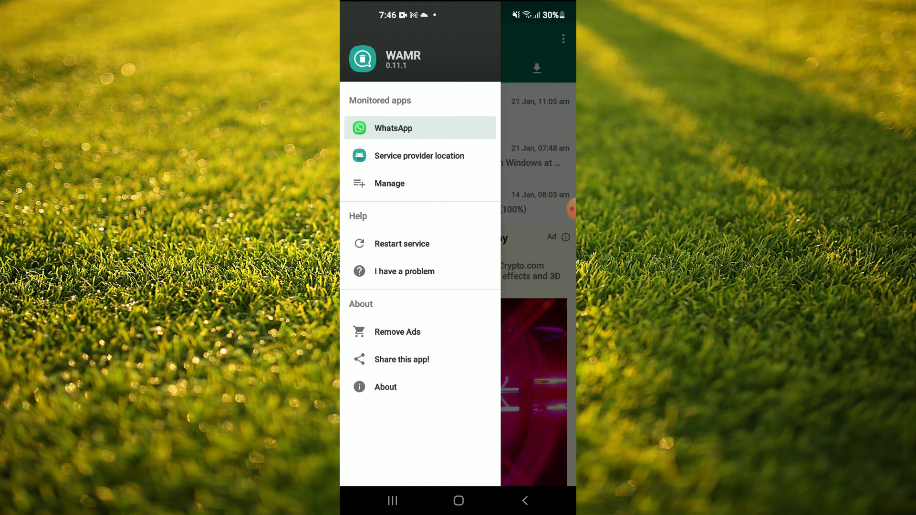
left_click(389, 183)
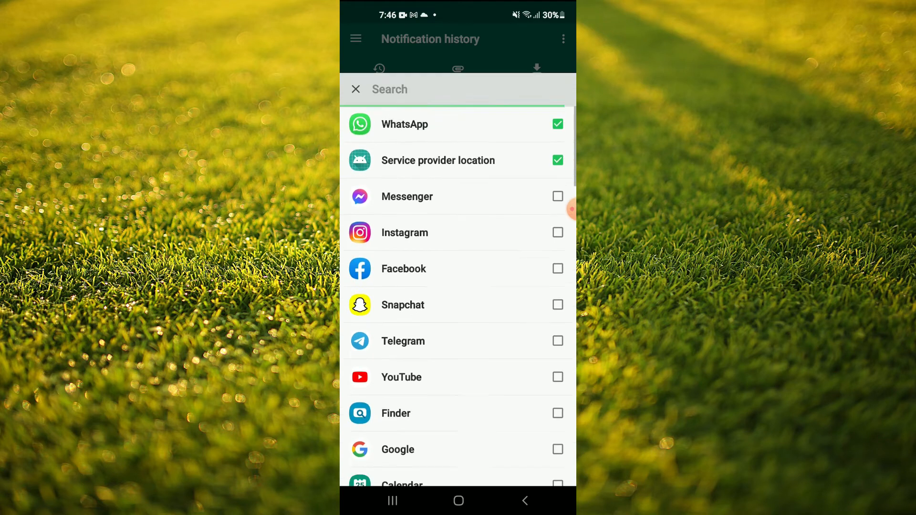
Step: Browse the app list, close it, and scroll the history to older WhatsApp media notifications
scroll("up", 3)
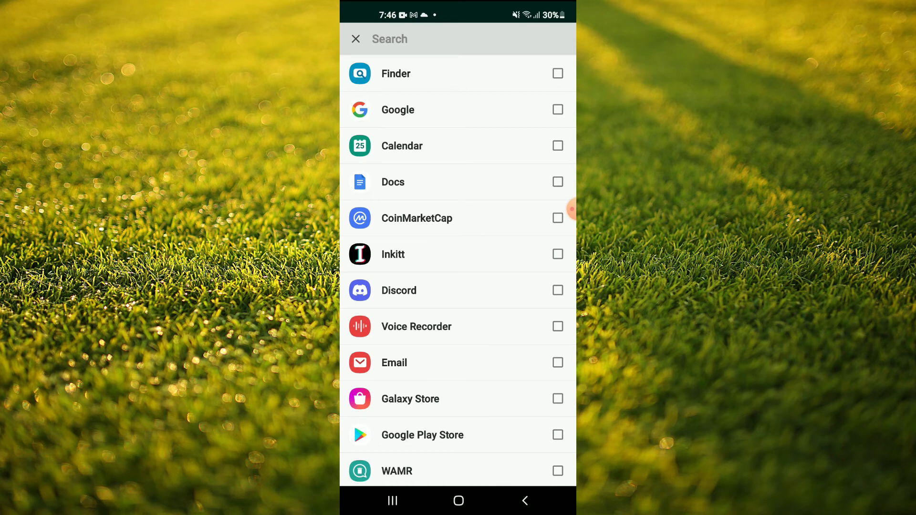
left_click(524, 500)
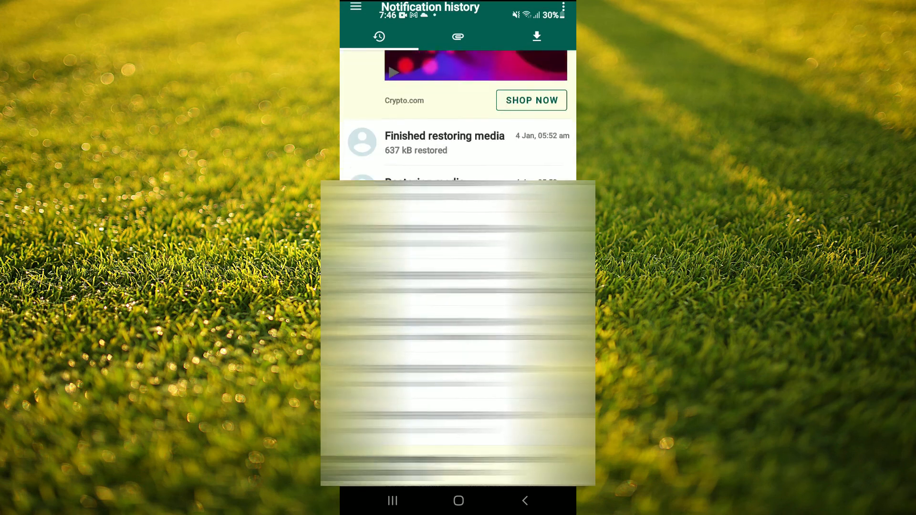
scroll("up", 3)
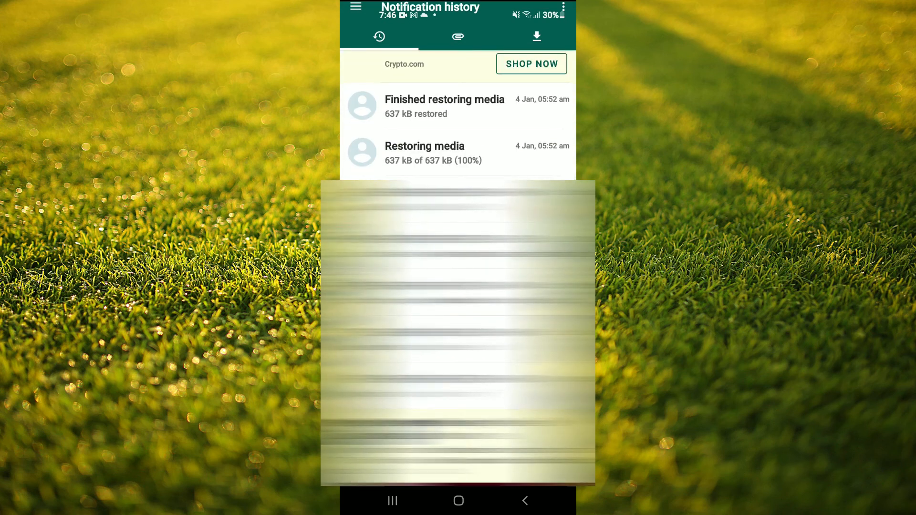